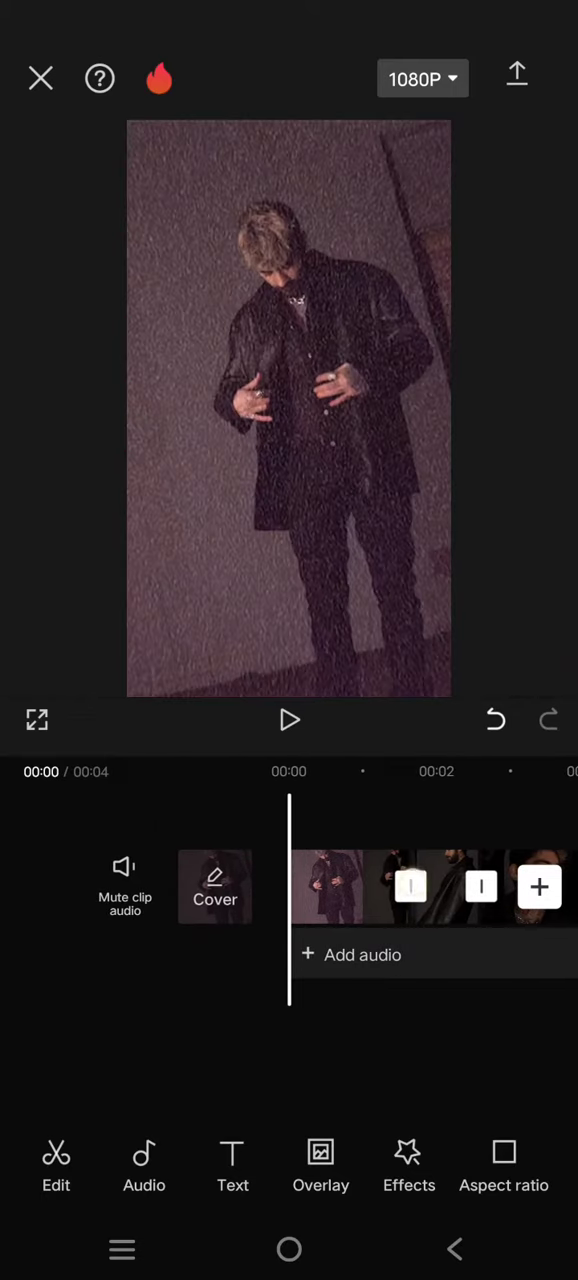
Select the first timeline clip so a keyframe can be placed near its end.
click(340, 888)
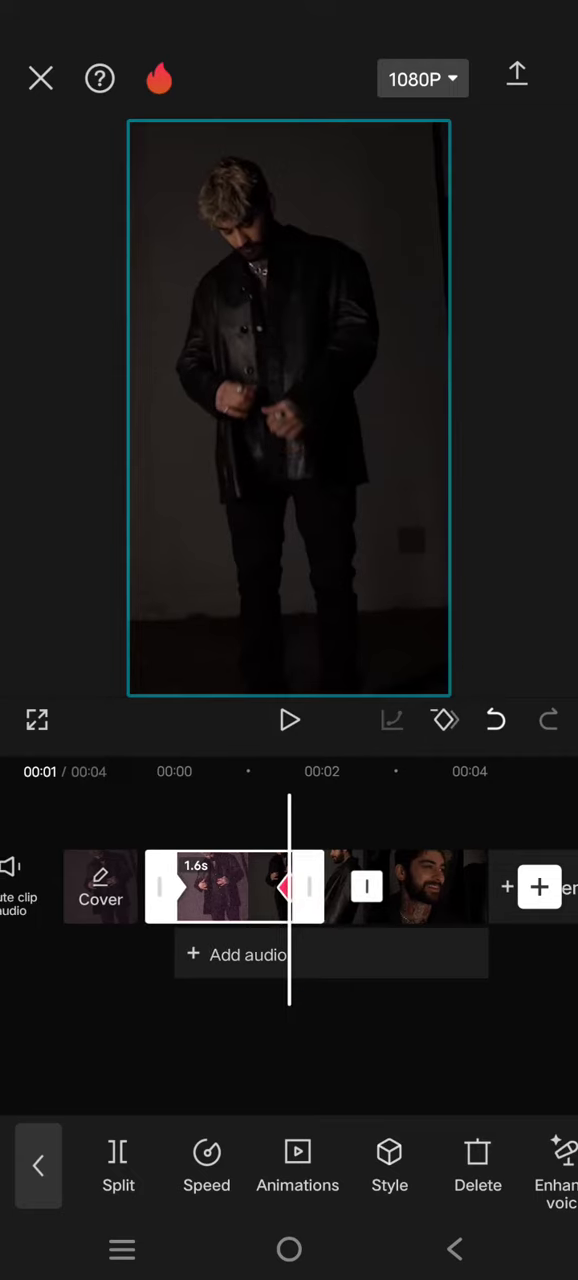
Lower the 1.6-second clip's opacity from 65 to 41 at its end keyframe.
scroll(left, 3)
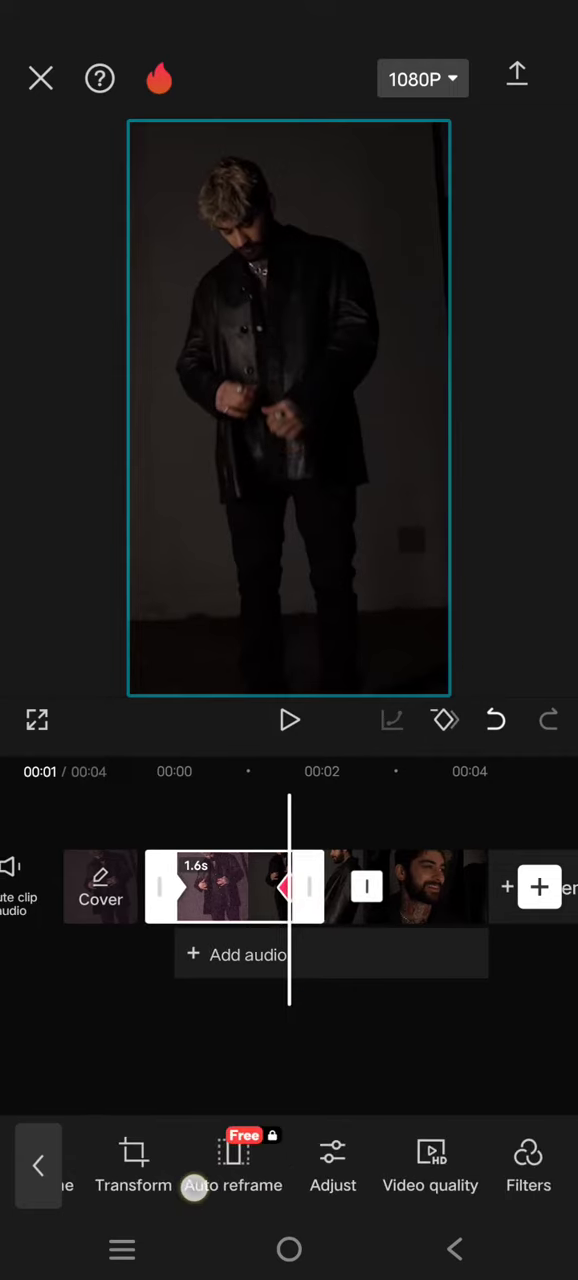
scroll(left, 3)
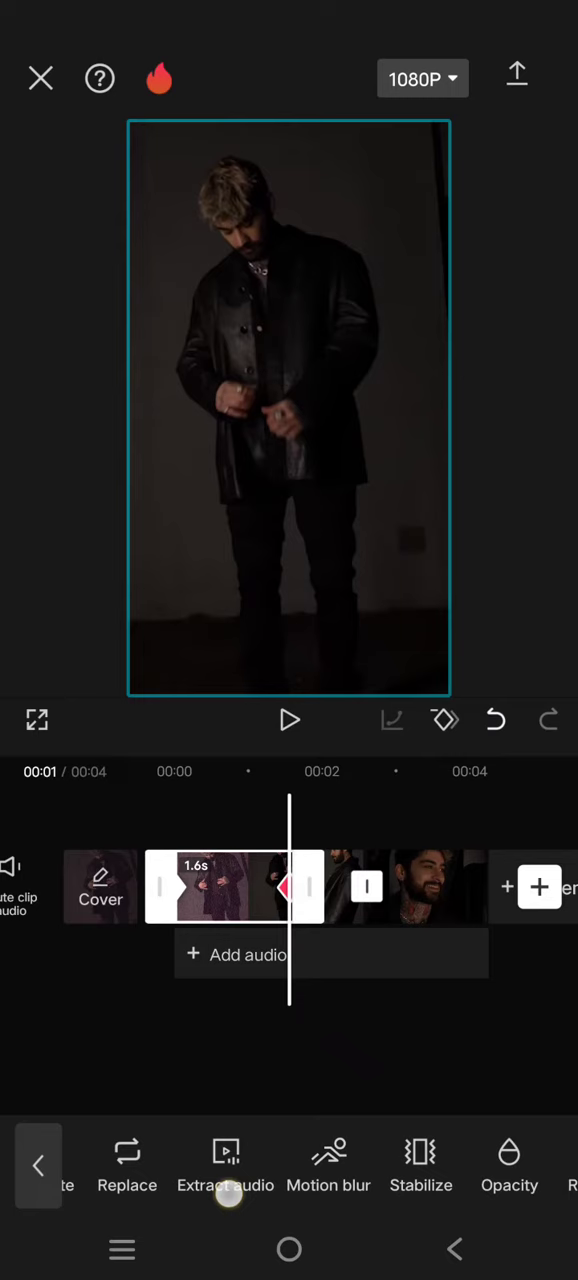
click(508, 1164)
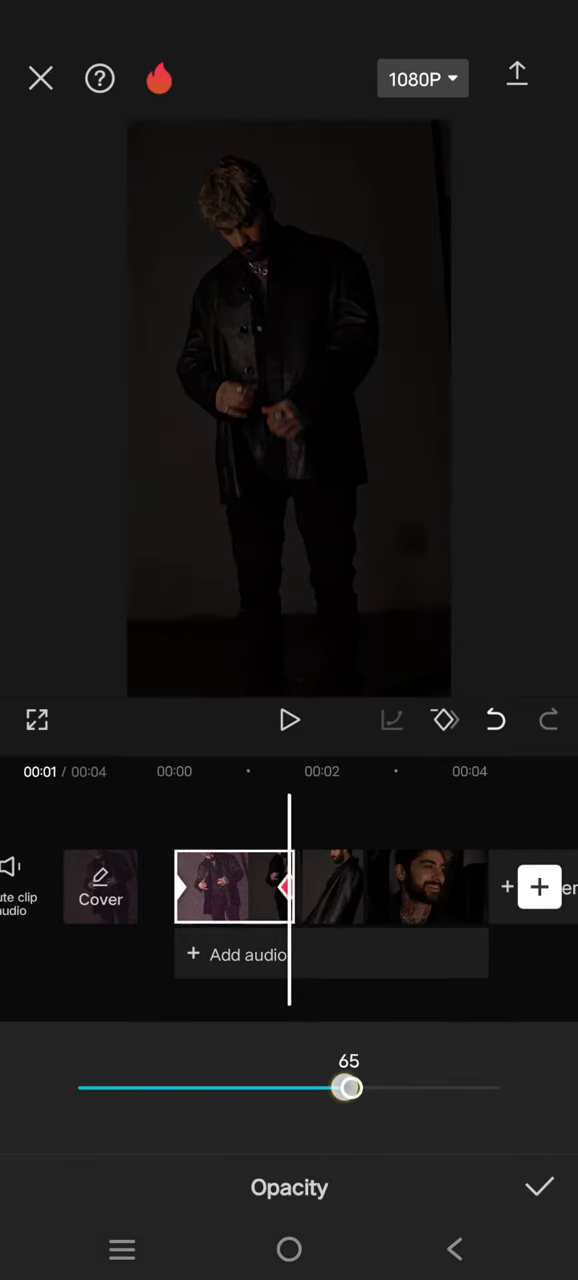
drag(348, 1088, 252, 1088)
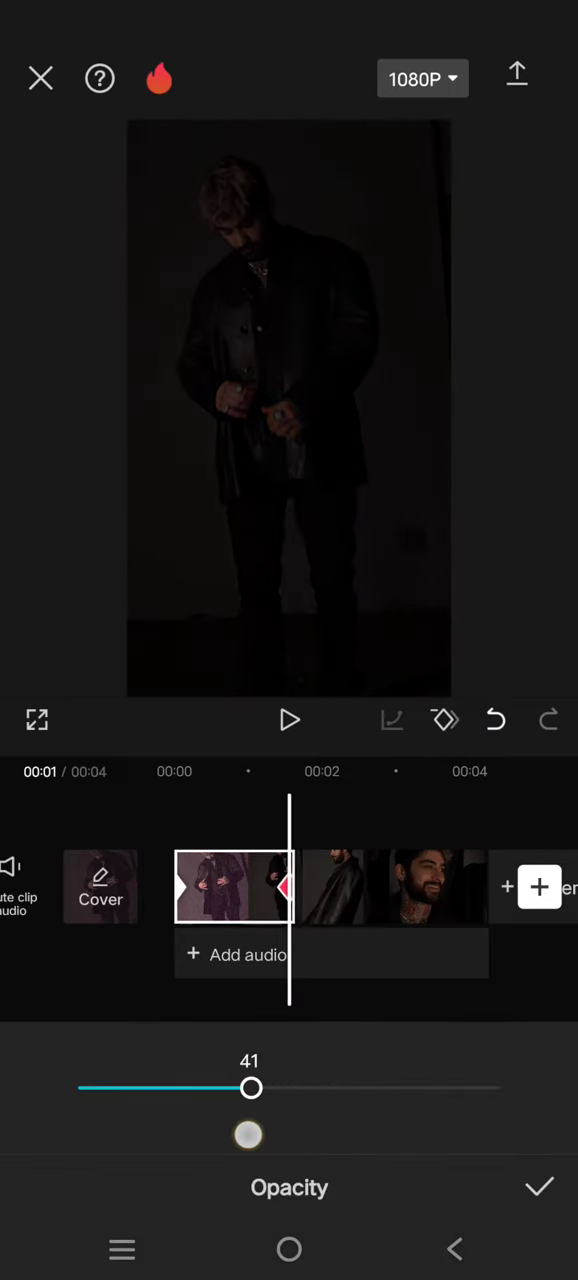
drag(252, 1088, 248, 1088)
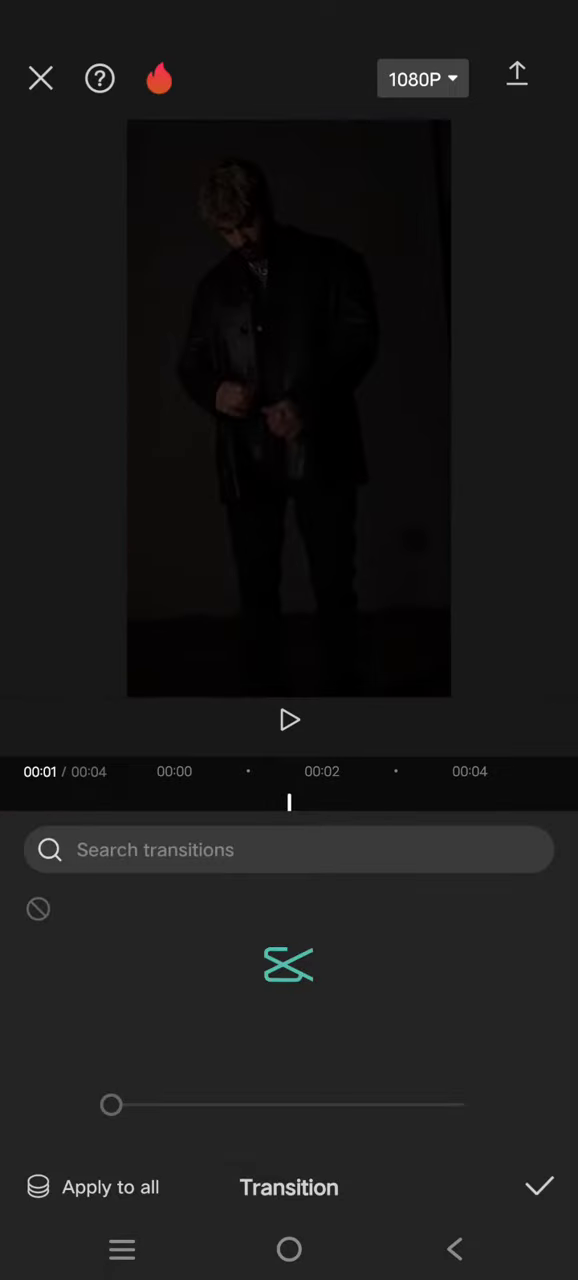
Confirm and dismiss the Transition panel to return to the timeline.
click(540, 1186)
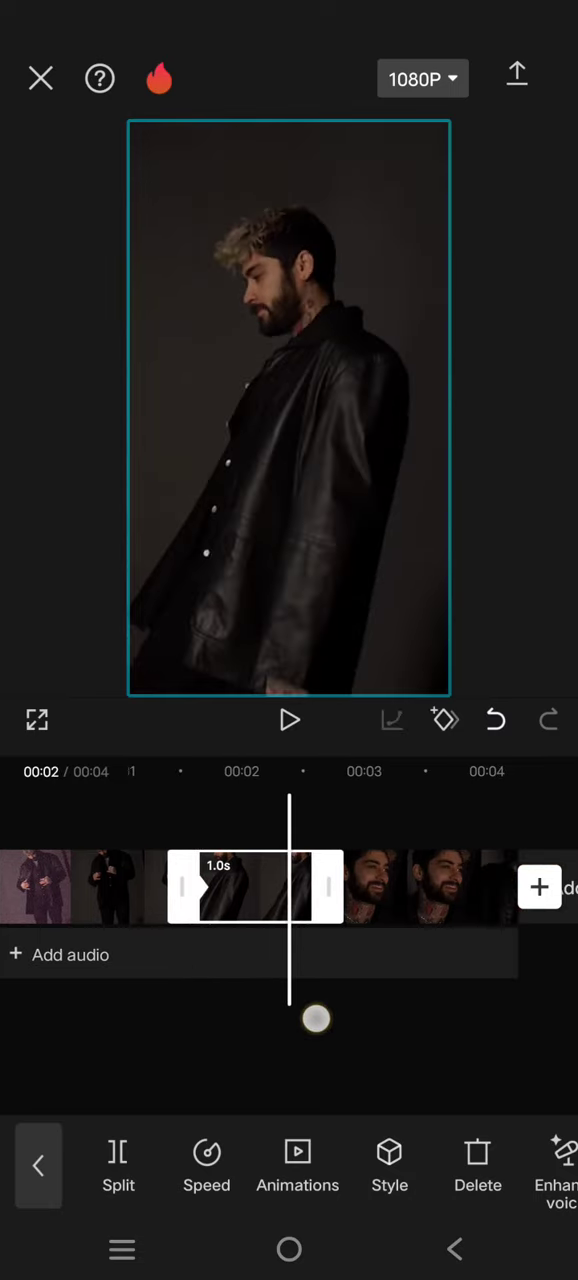
Return to the main toolbar and play the project from the start to preview the fades.
scroll(left, 3)
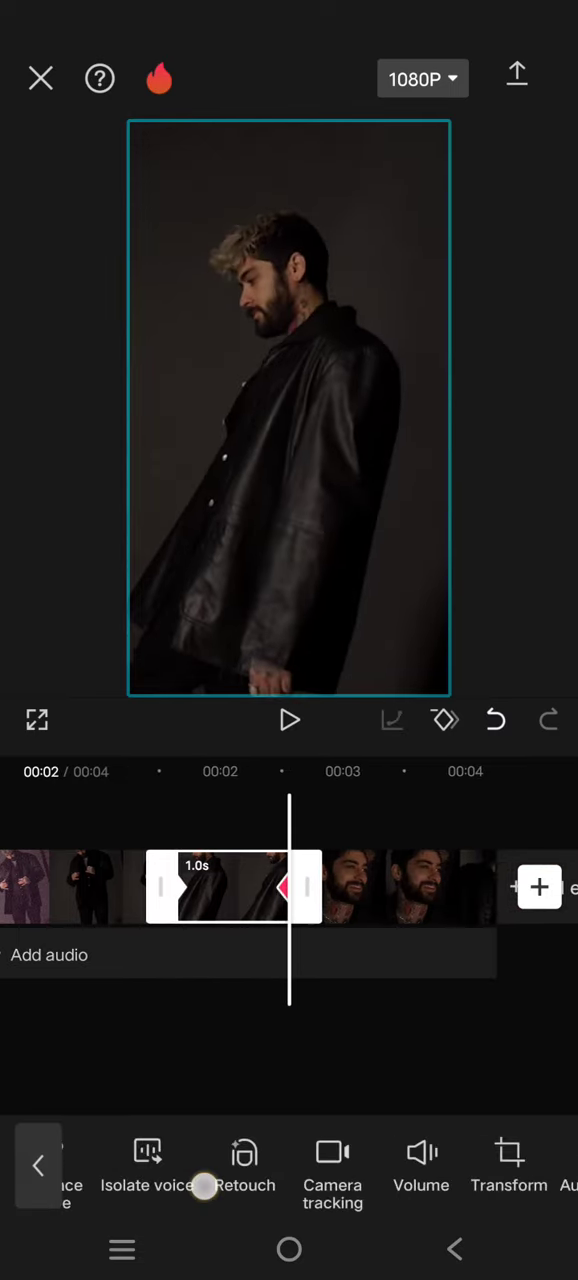
scroll(left, 3)
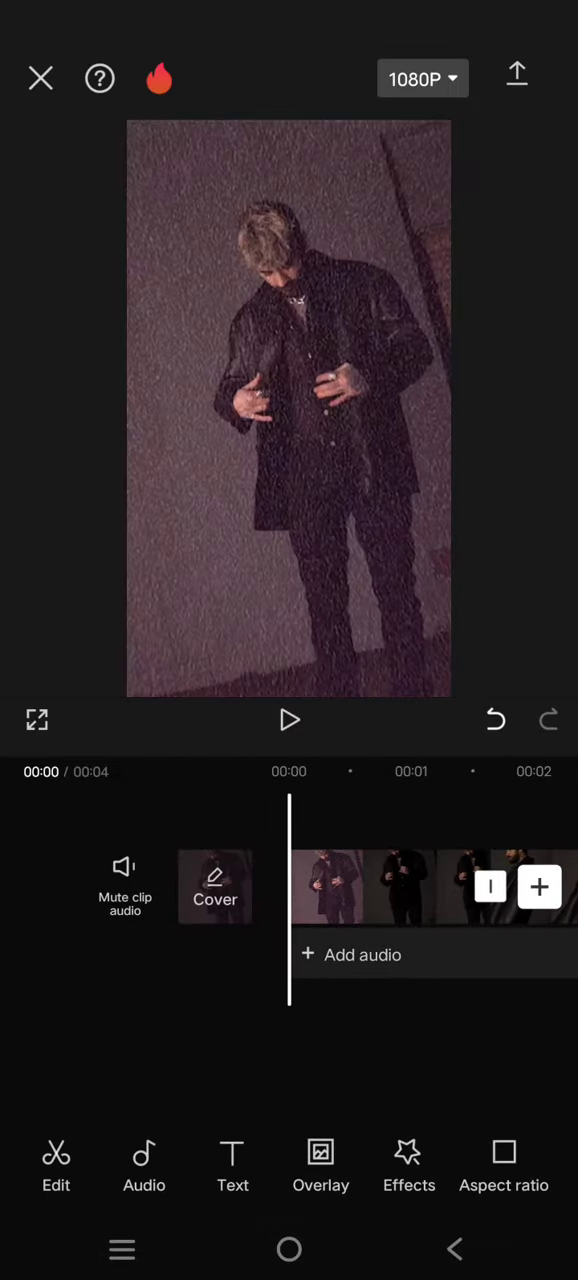
click(288, 720)
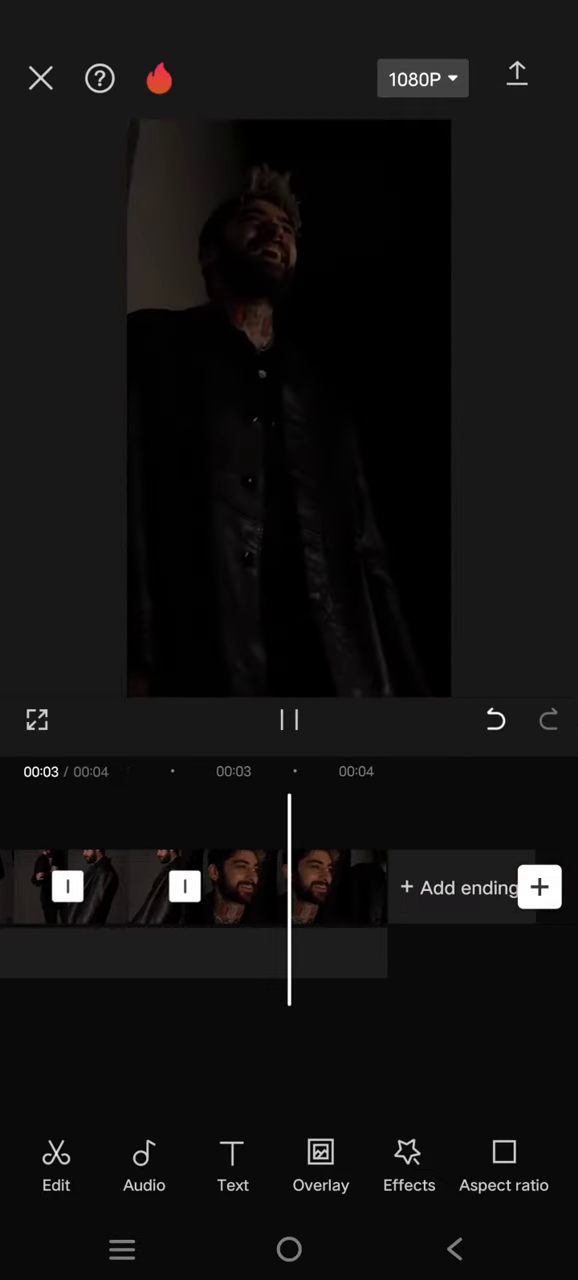